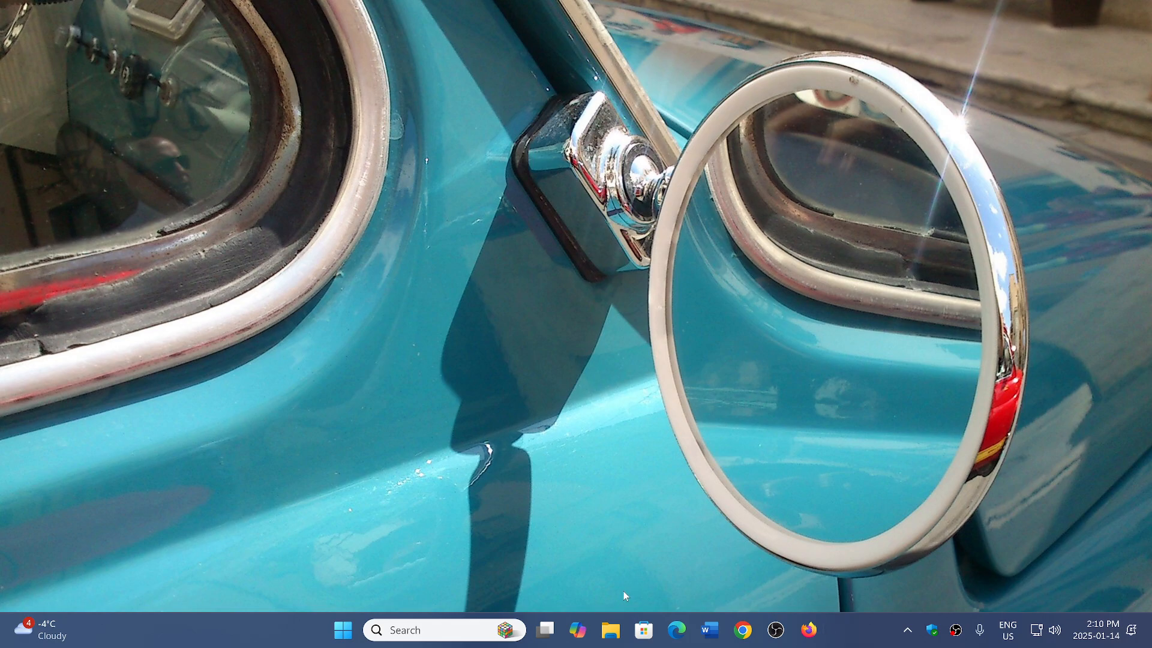
- Open Settings, go to Windows Update, and view the installed update history
click(341, 629)
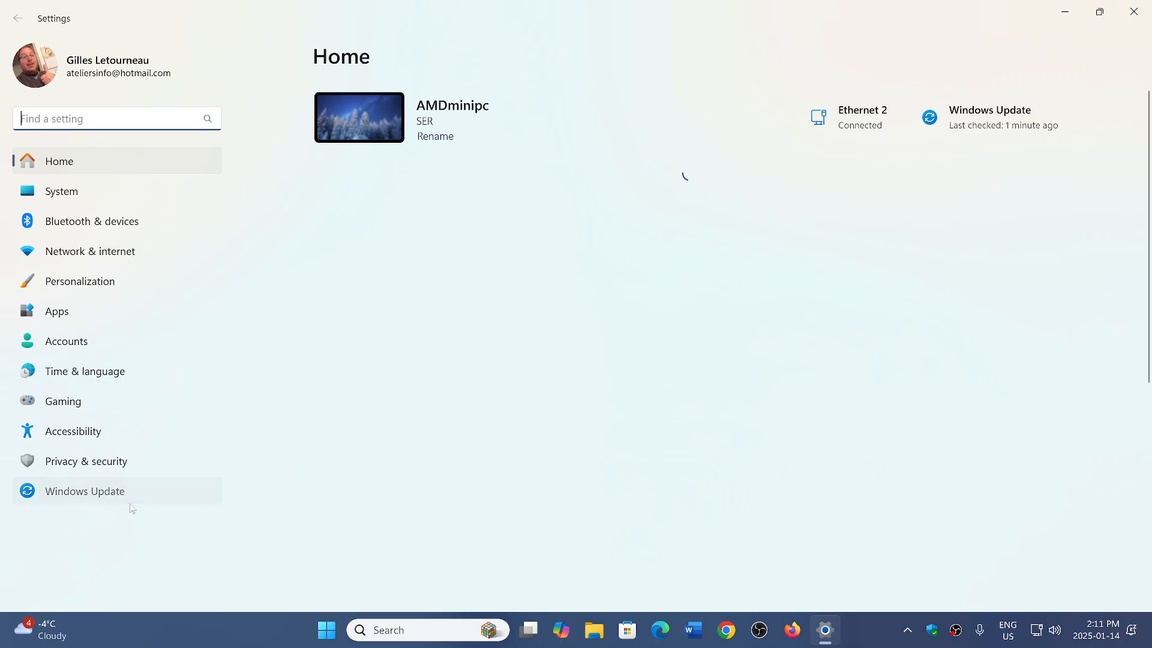
click(85, 491)
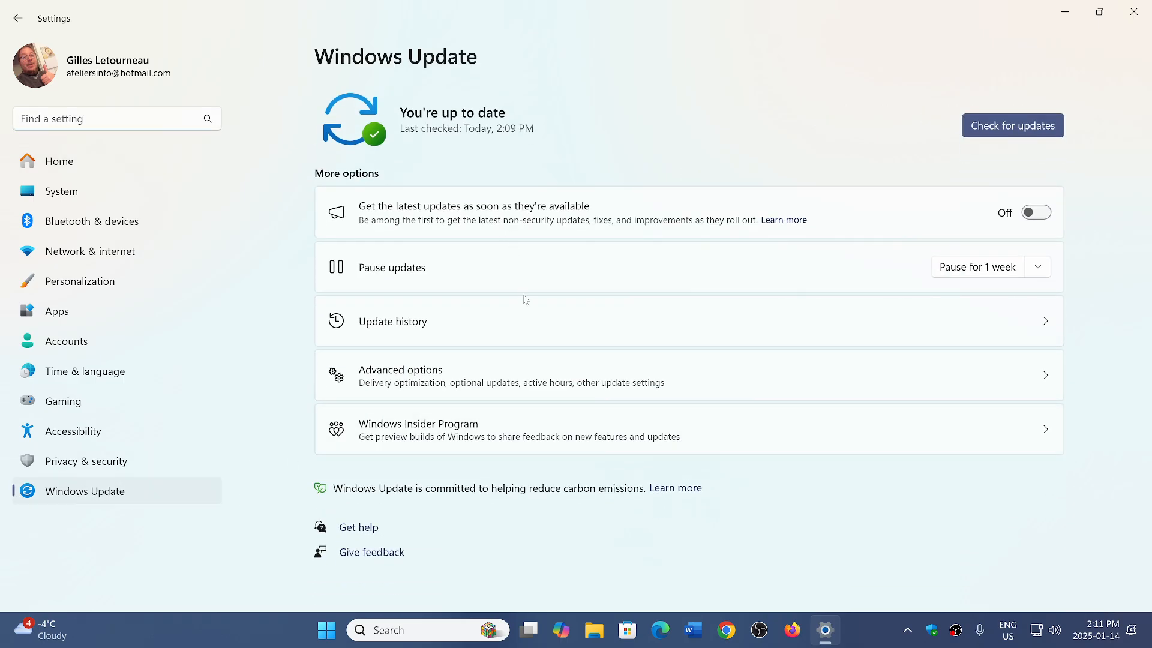
click(392, 321)
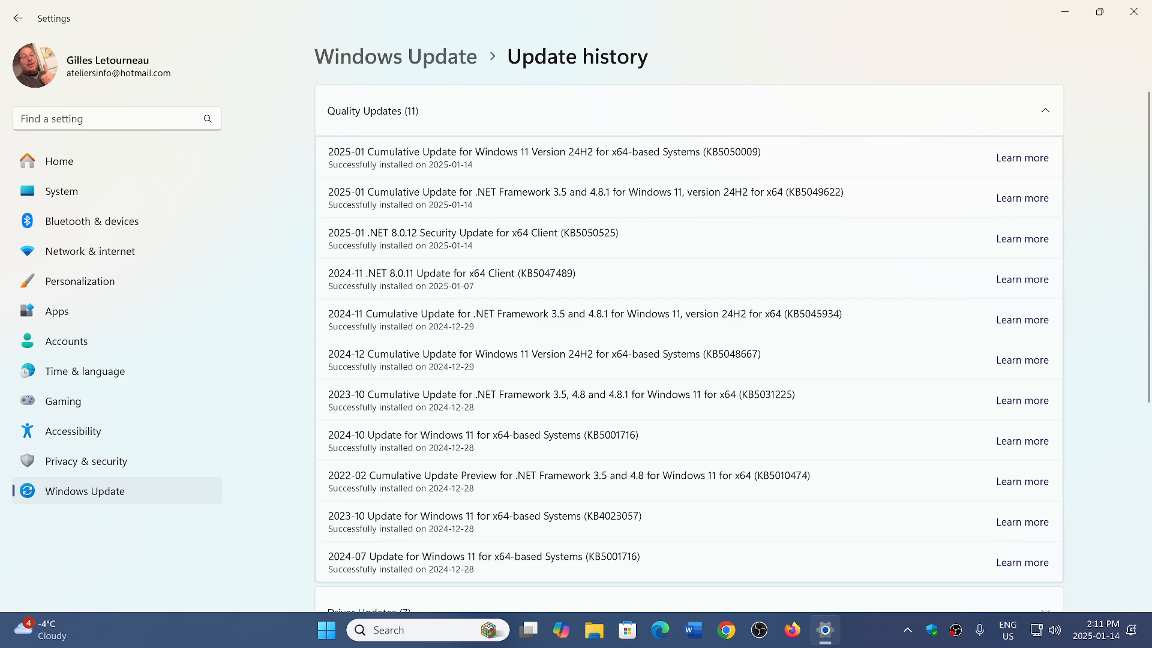
mouse_move(555, 225)
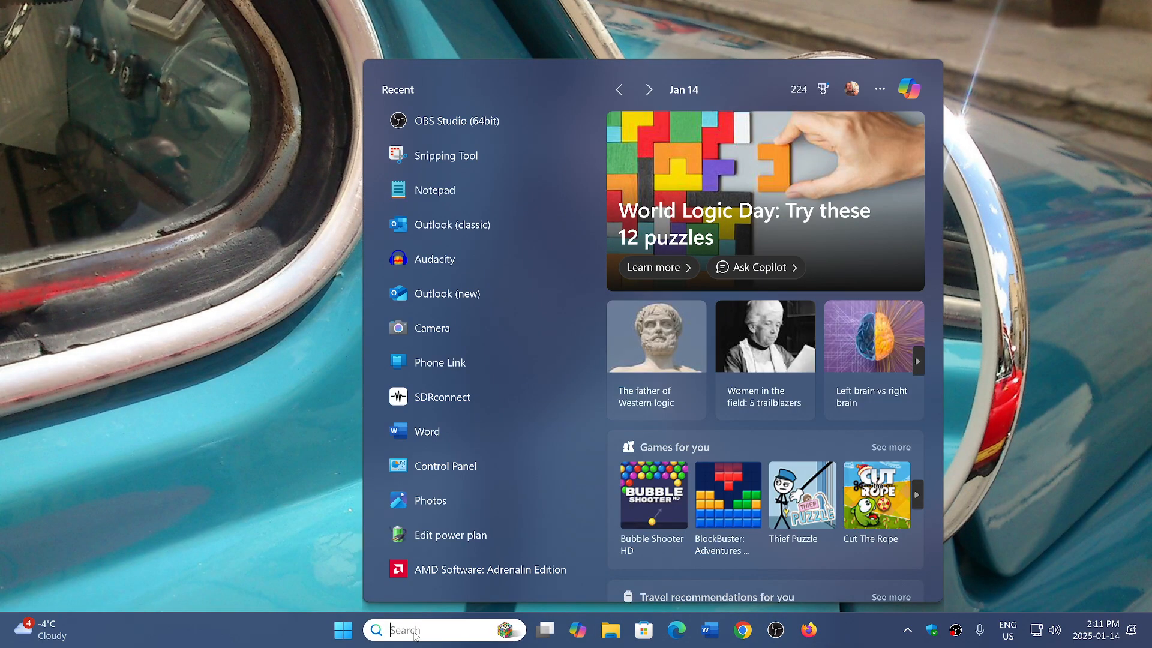
- Search the Start menu for winver to bring up About Windows
text(winver)
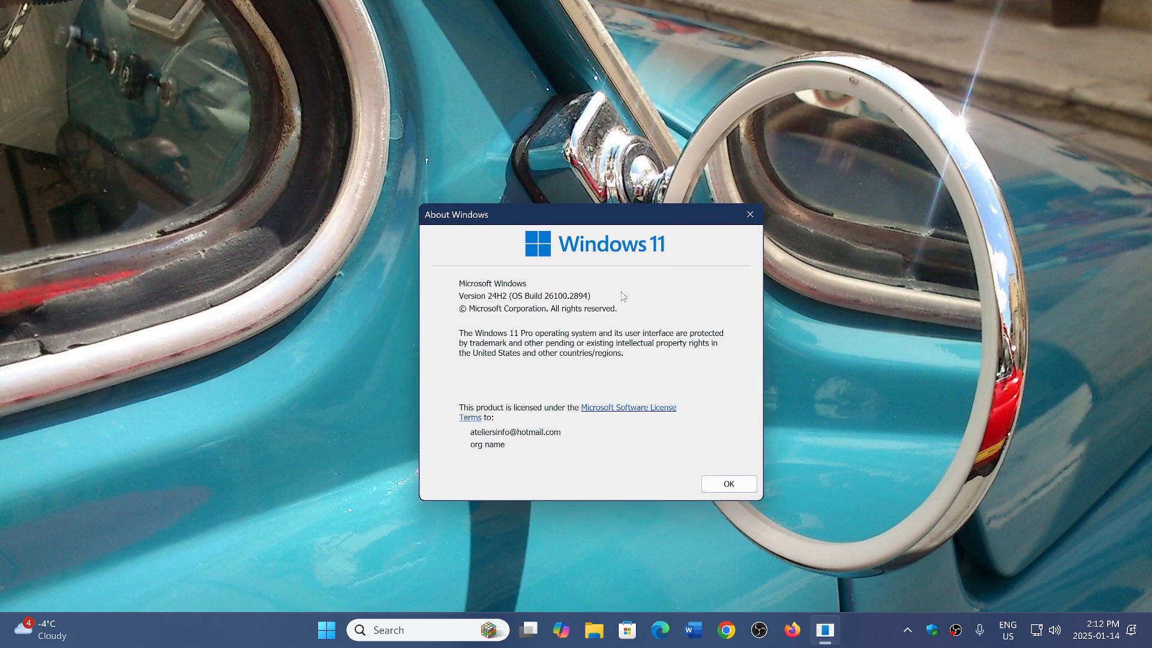
mouse_move(601, 314)
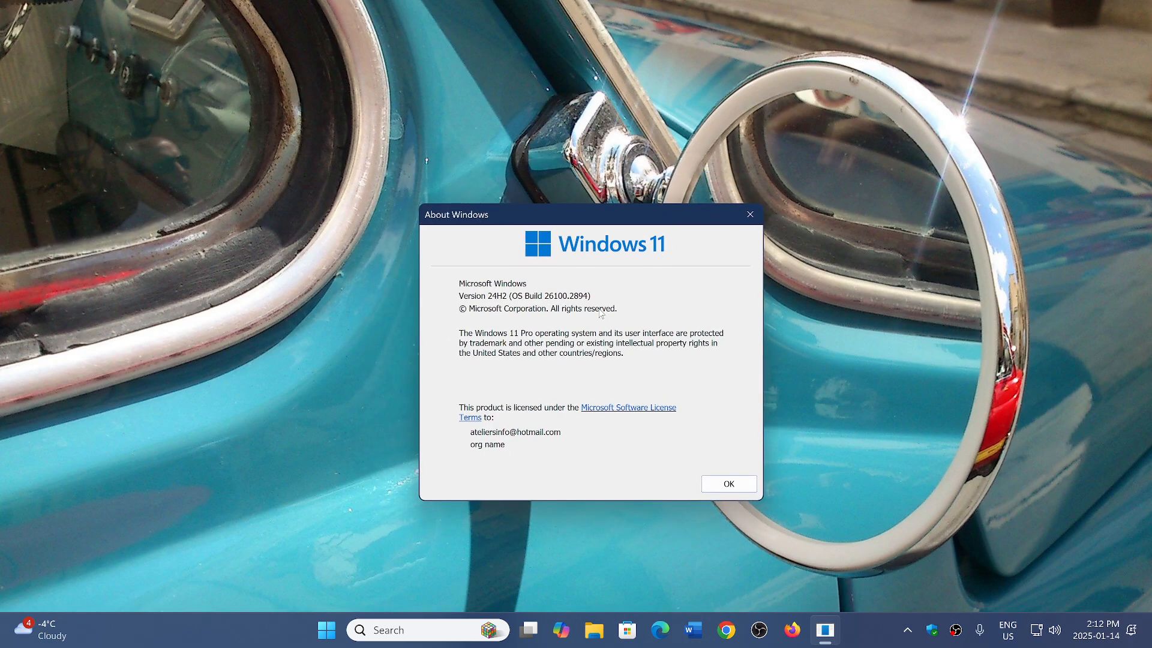
mouse_move(736, 340)
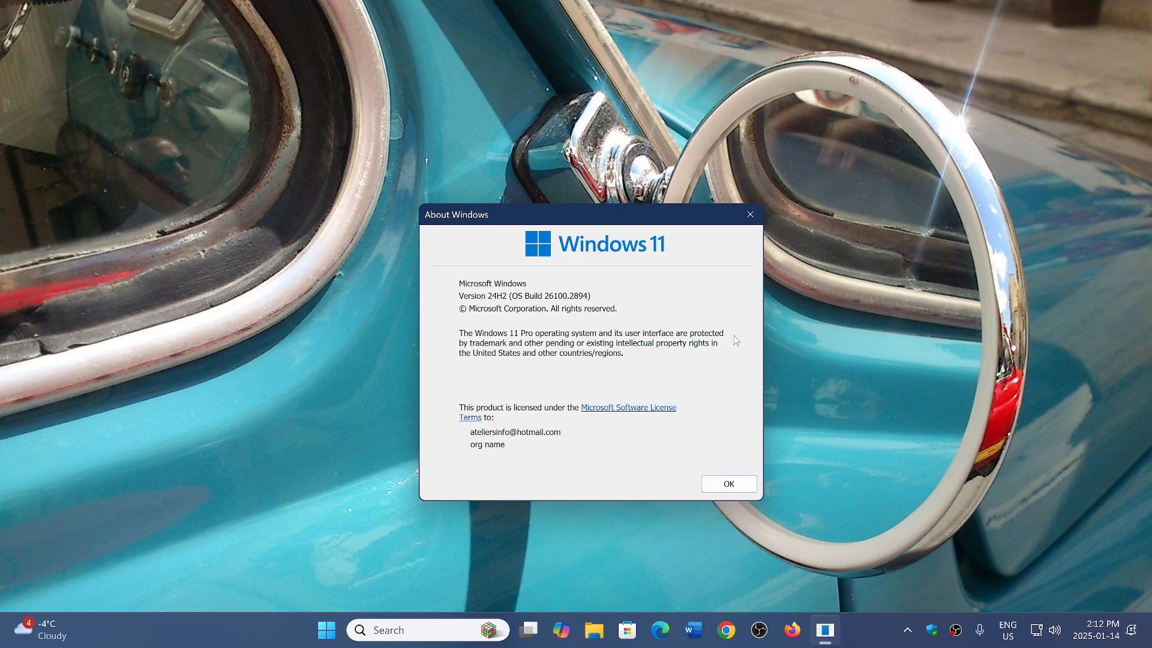
mouse_move(688, 422)
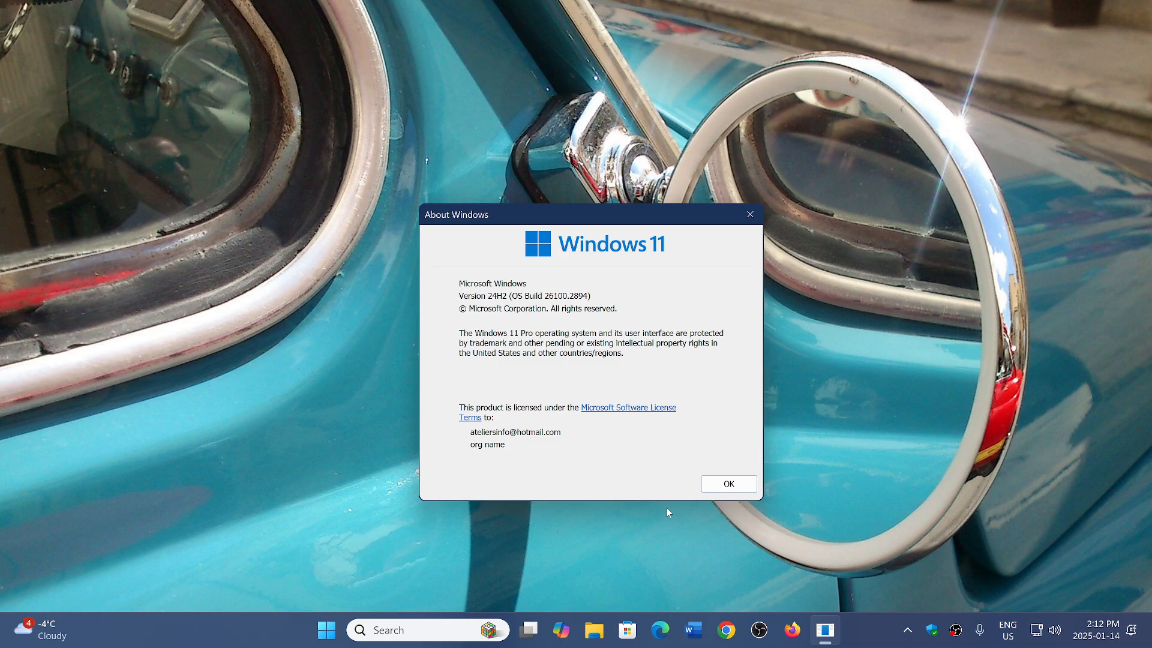
mouse_move(535, 282)
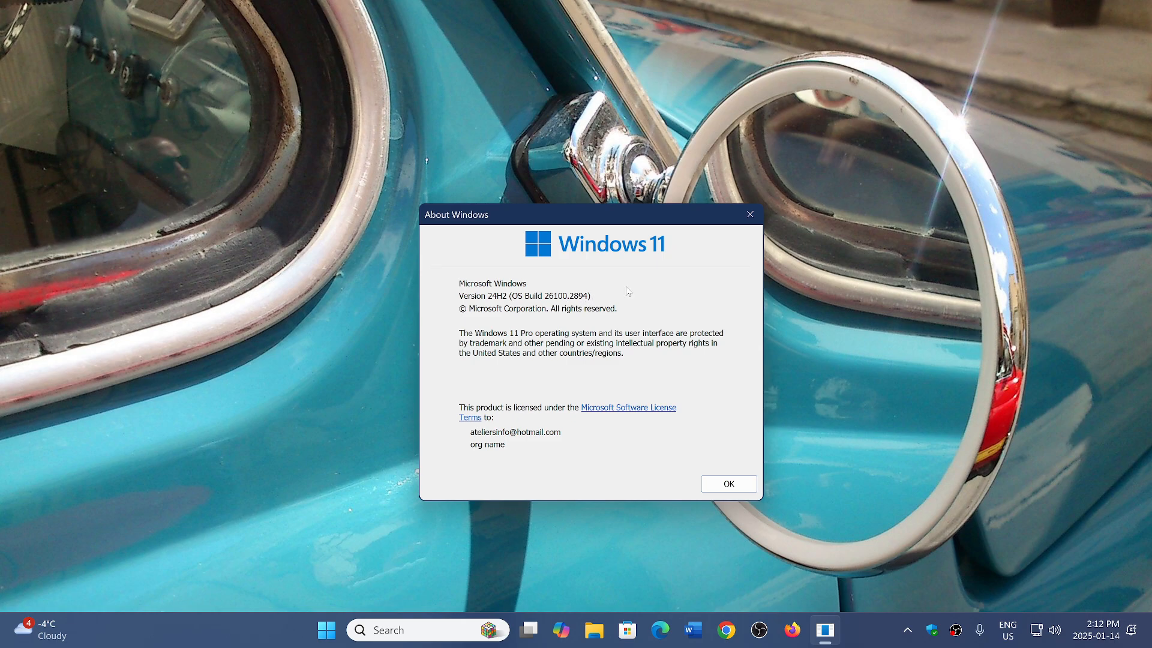
mouse_move(793, 236)
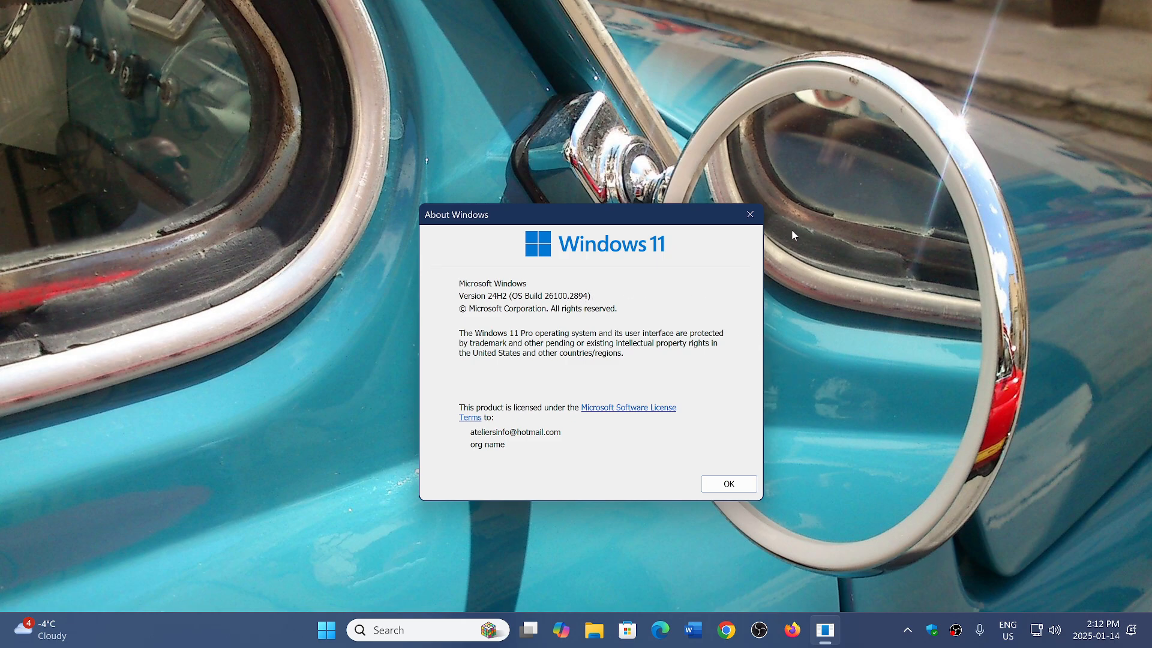
- Dismiss the About Windows dialog showing OS Build 26100.2894
click(727, 483)
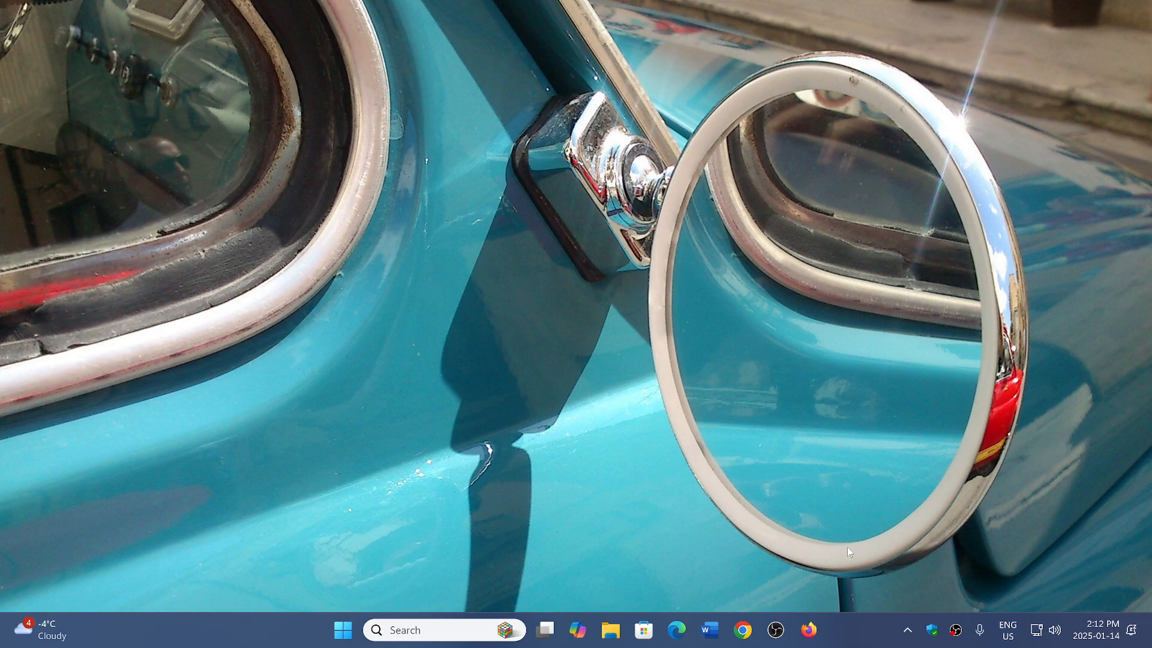
mouse_move(858, 626)
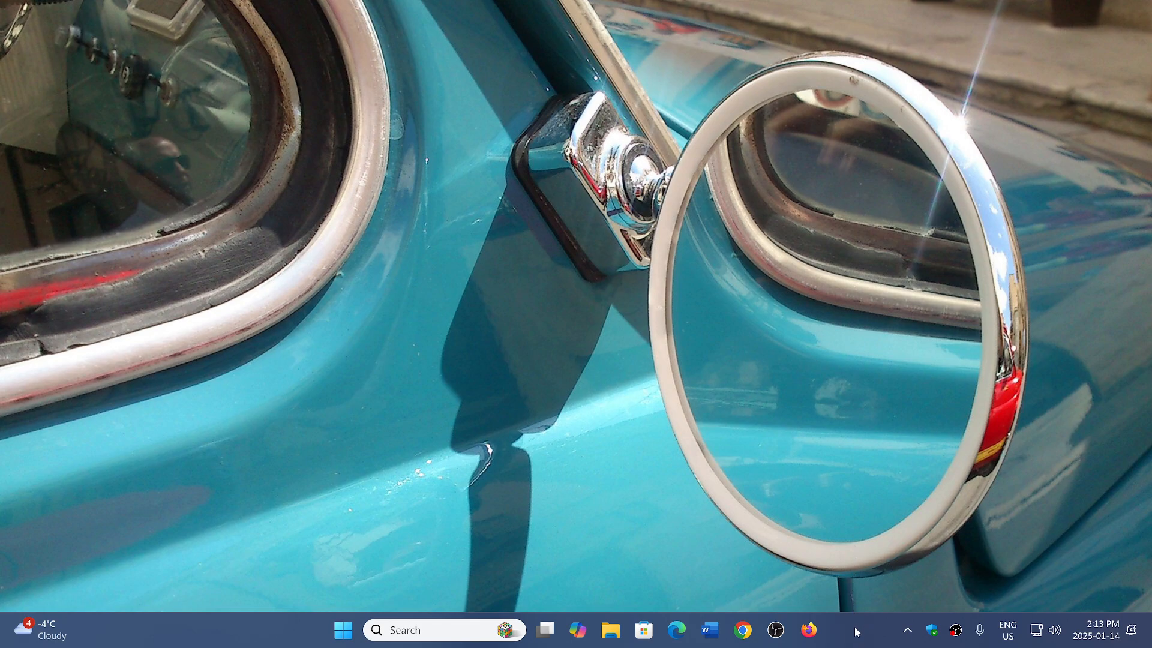
mouse_move(851, 613)
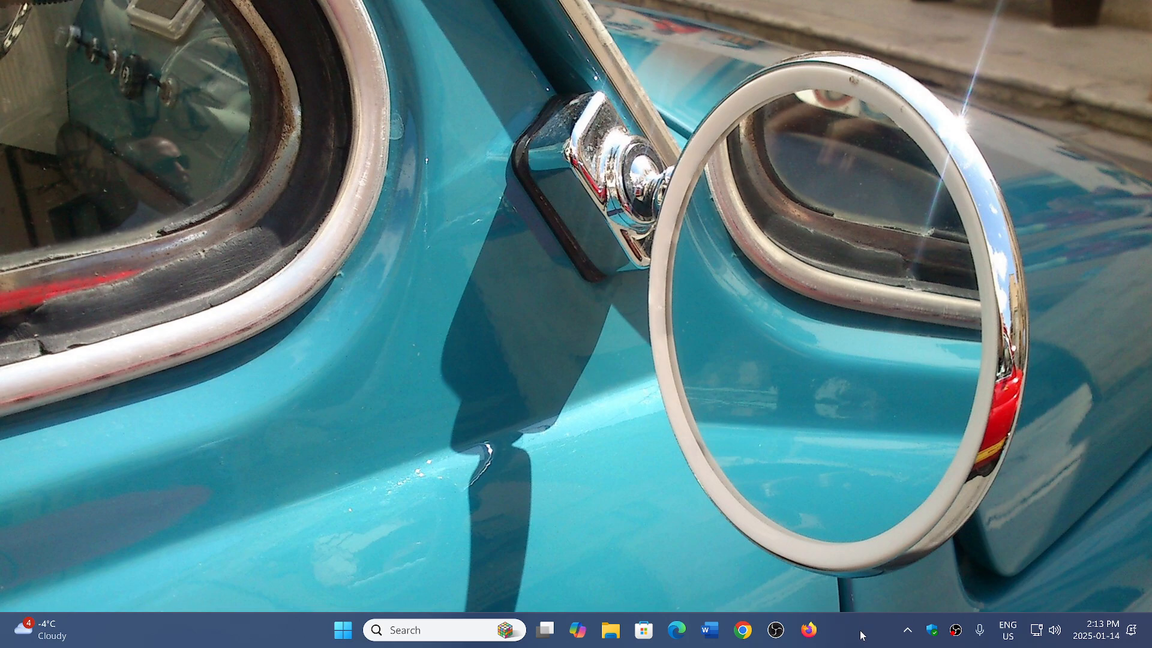
mouse_move(861, 640)
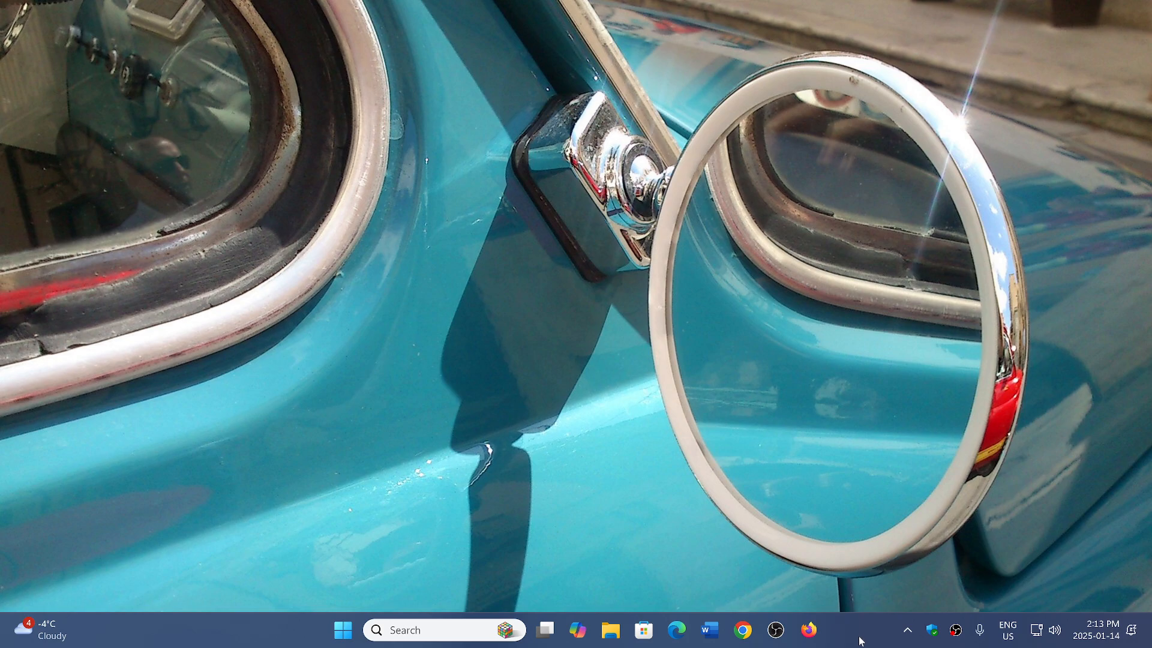